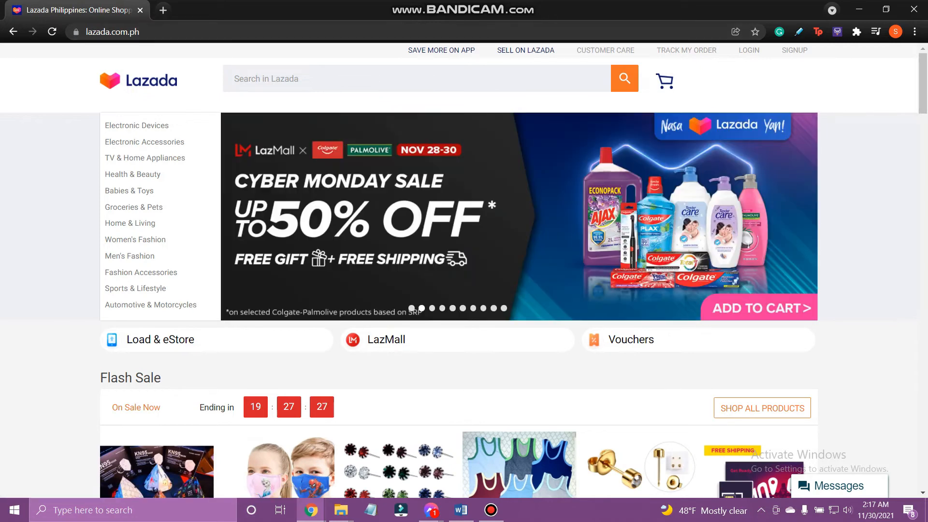
Step: Log in to Lazada with Google, choosing the account in the sign-in popup
click(748, 50)
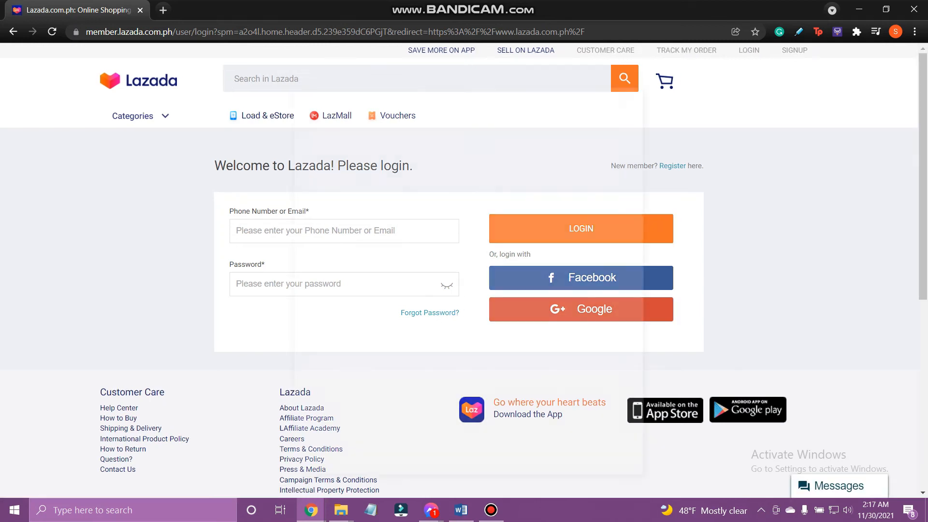
click(581, 309)
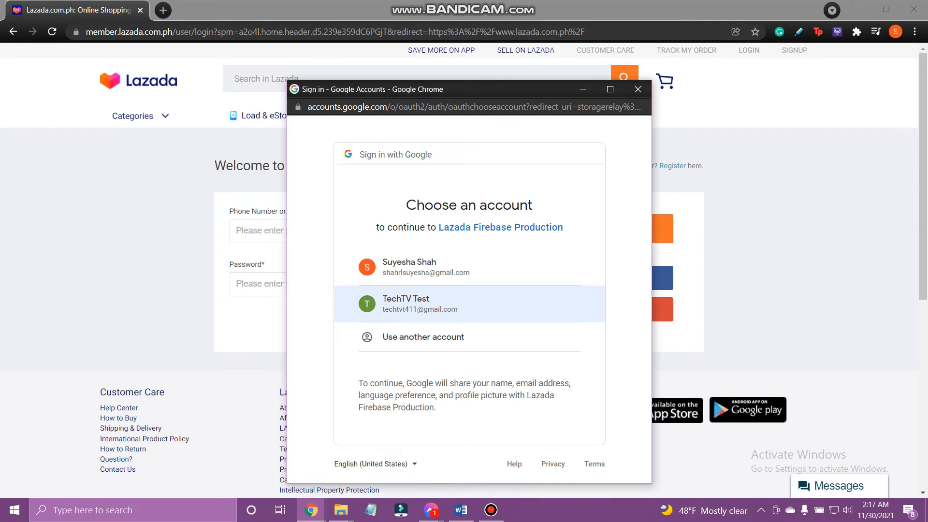
click(420, 304)
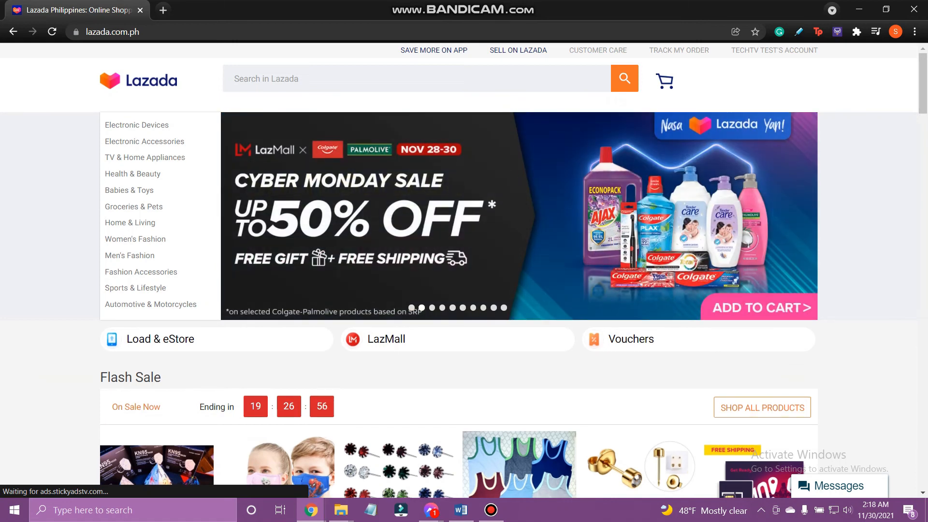
Step: Scroll the signed-in homepage down to the Flash Sale deals
scroll(down, 3)
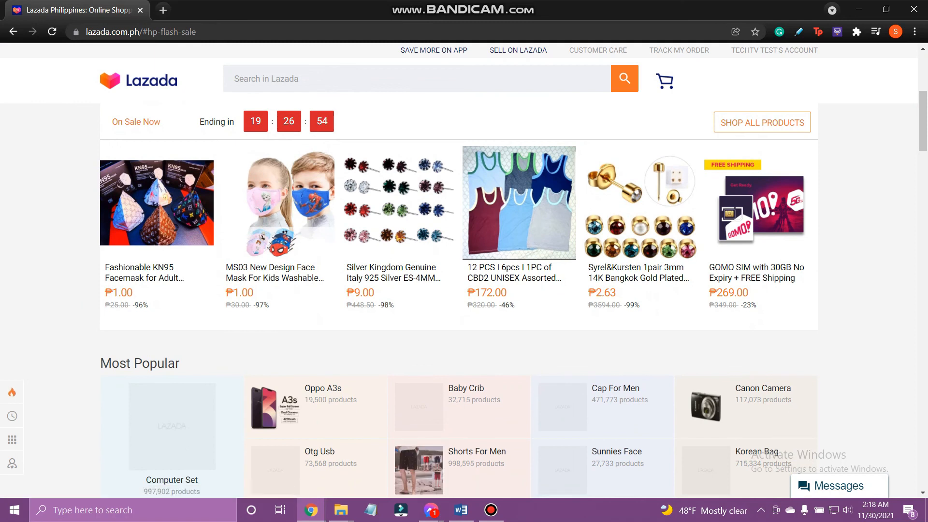